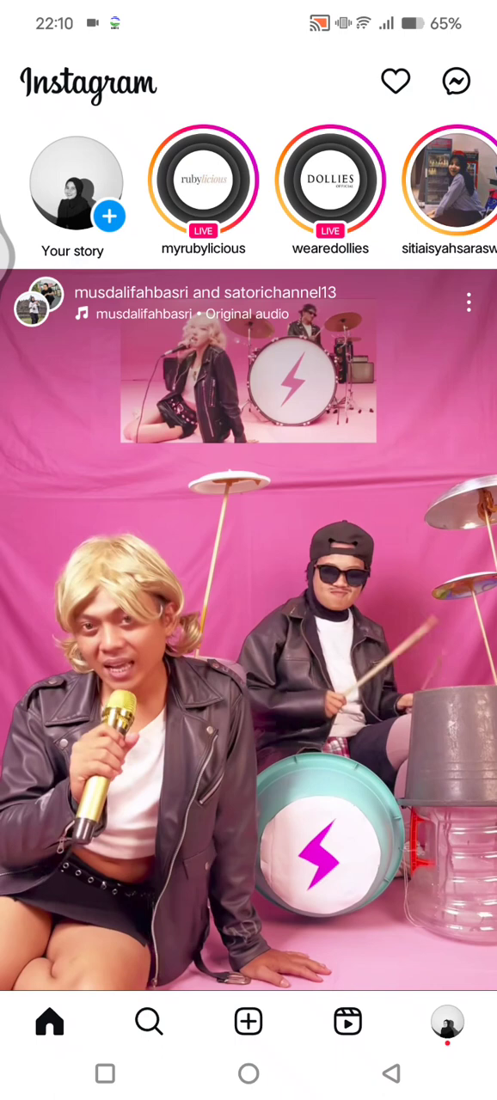
- Navigate from the home feed to Settings > Time management > Sleep mode
{"action": "left_click", "coordinate": [446, 1022]}
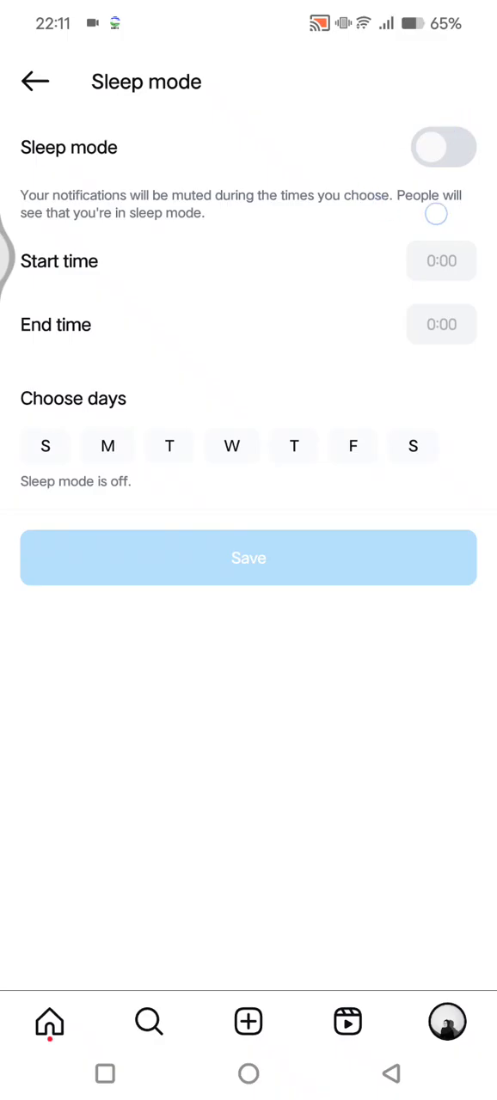
- Turn Sleep mode on and bring up the end-time picker at 07:00
{"action": "left_click", "coordinate": [444, 147]}
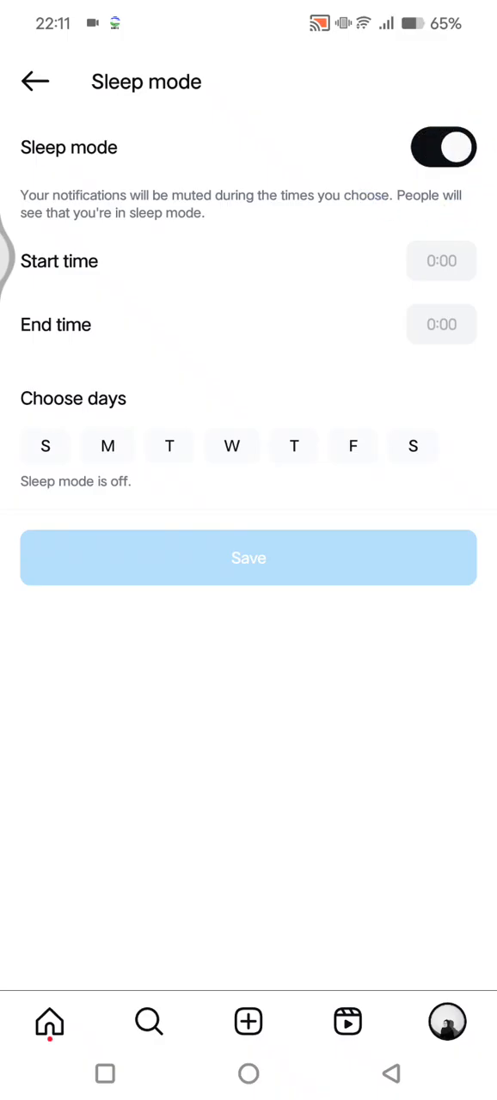
{"action": "left_click", "coordinate": [443, 147]}
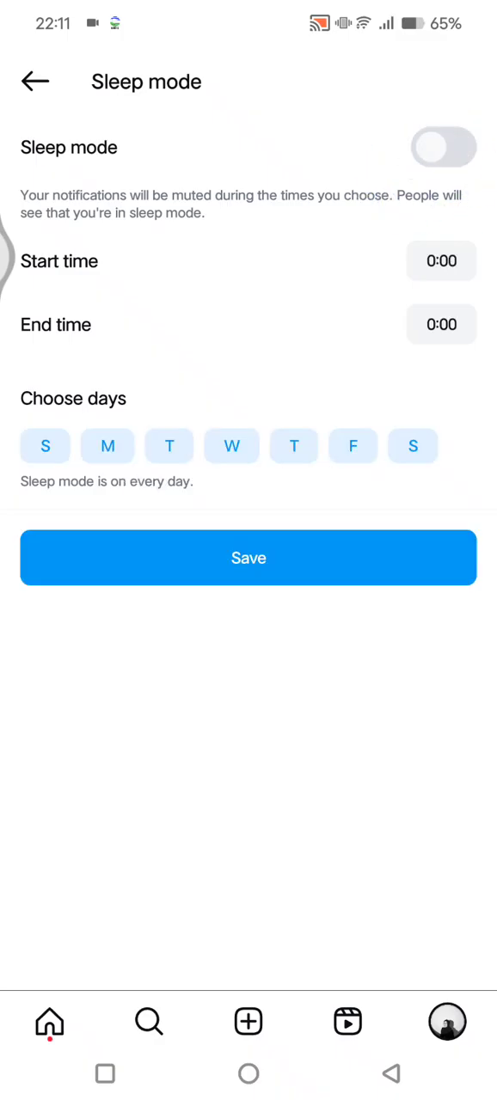
{"action": "left_click", "coordinate": [443, 147]}
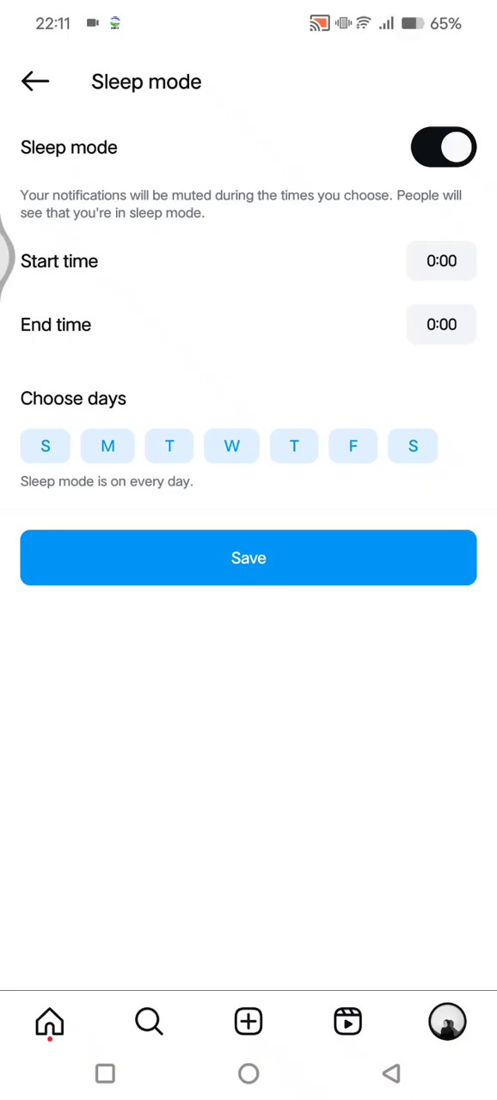
{"action": "left_click", "coordinate": [441, 260]}
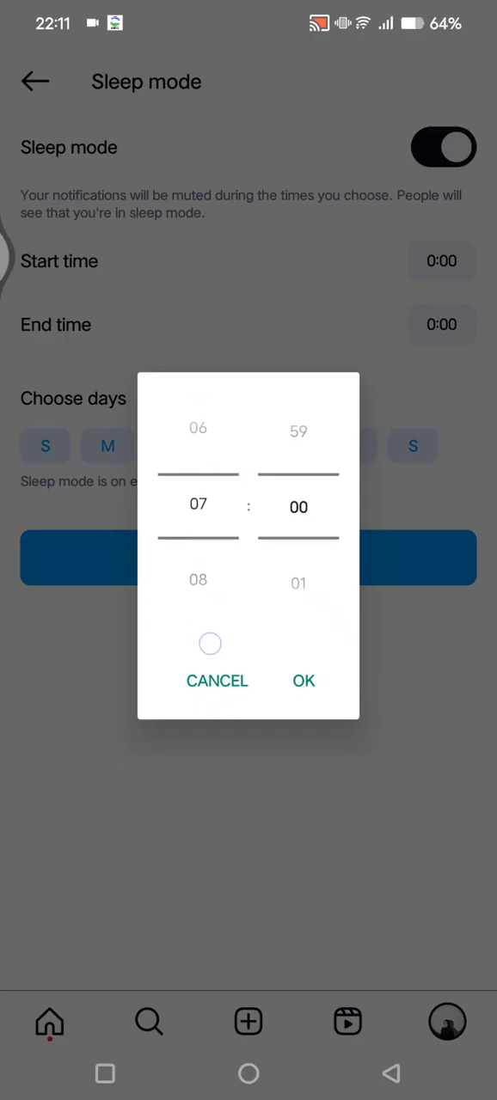
- Confirm 07:00 as the sleep mode end time
{"action": "left_click", "coordinate": [304, 680]}
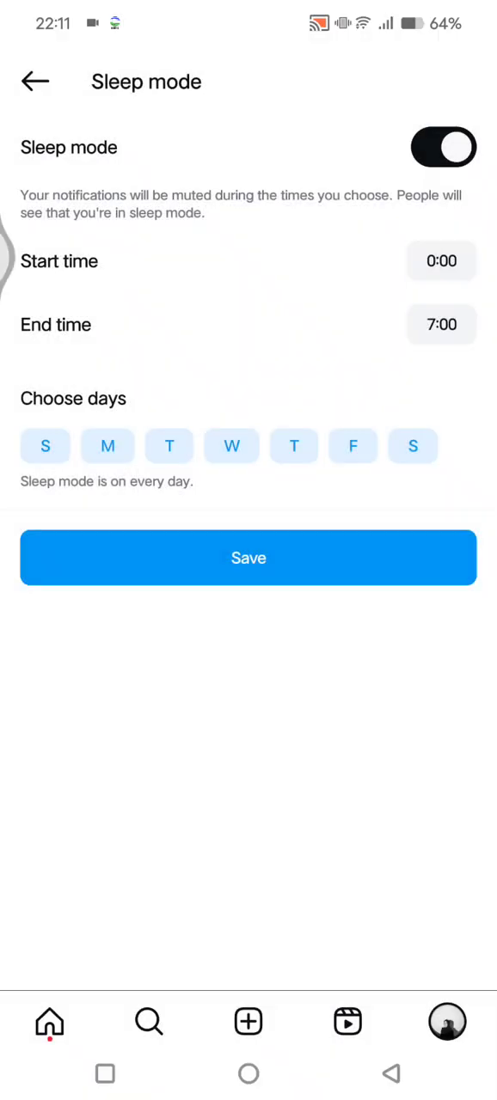
{"action": "left_click", "coordinate": [107, 445]}
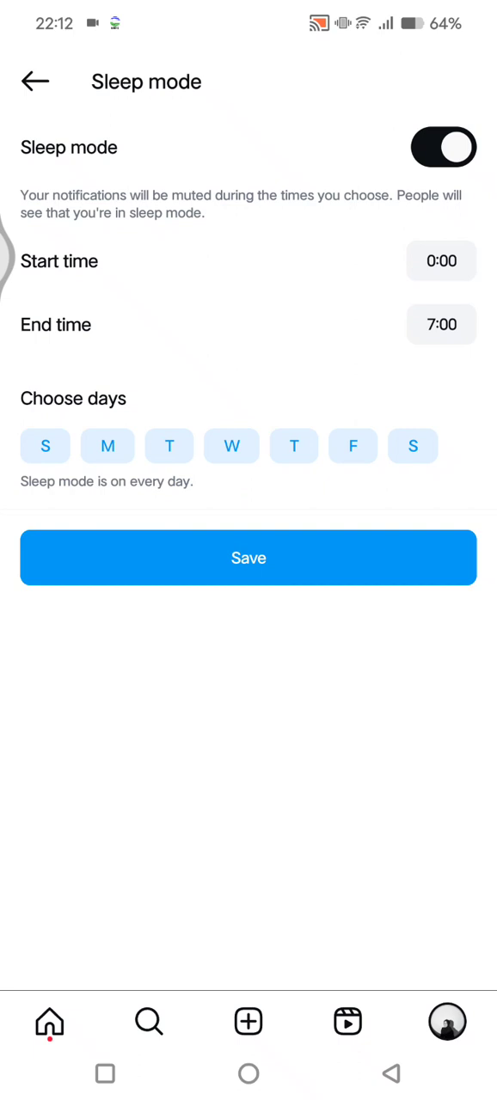
- Deselect Saturday and Sunday so sleep mode runs Monday to Friday
{"action": "left_click", "coordinate": [44, 446]}
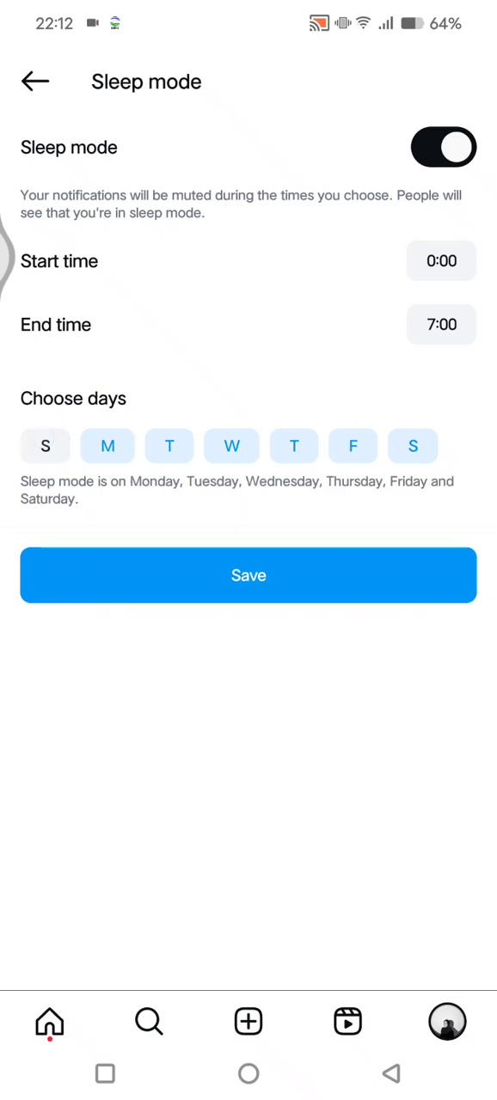
{"action": "left_click", "coordinate": [44, 445]}
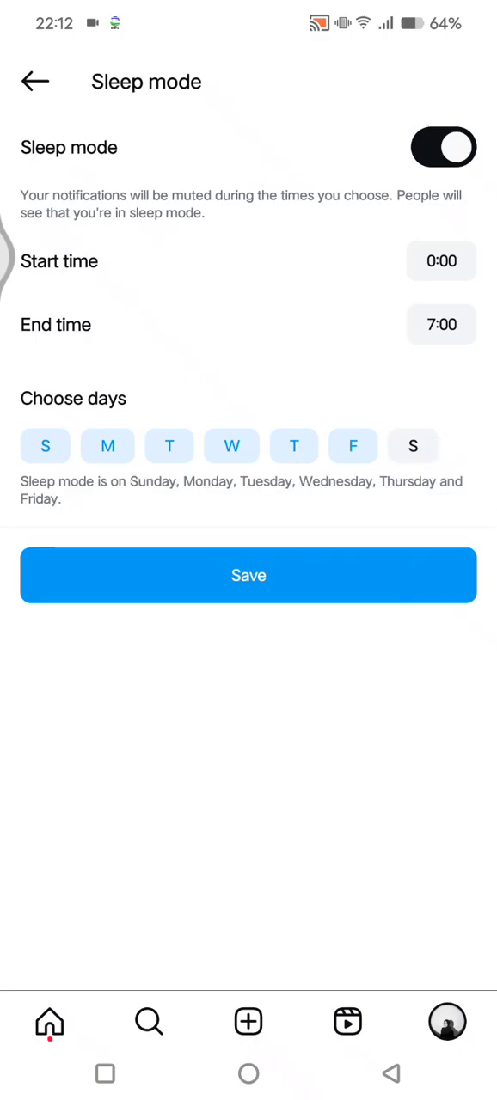
{"action": "left_click", "coordinate": [45, 445]}
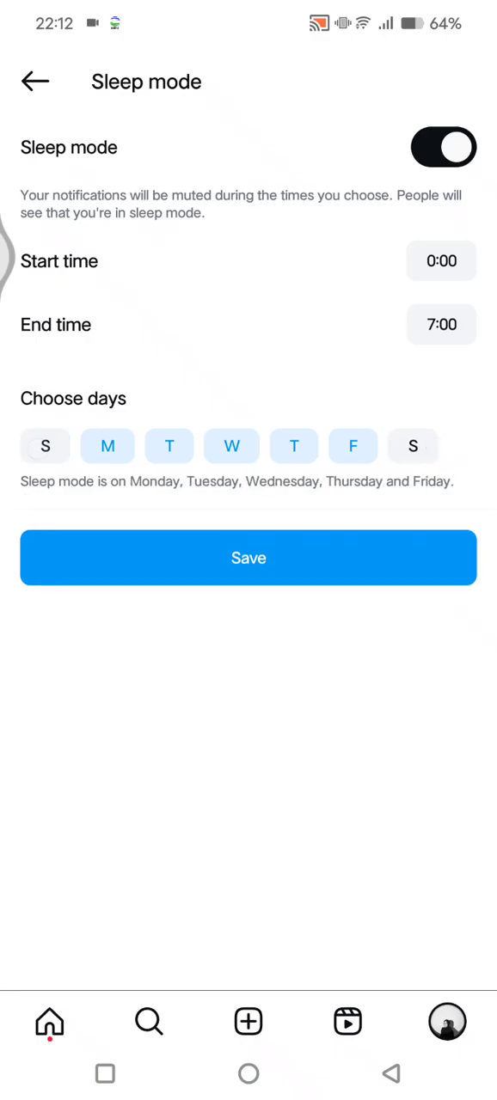
{"action": "left_click", "coordinate": [249, 558]}
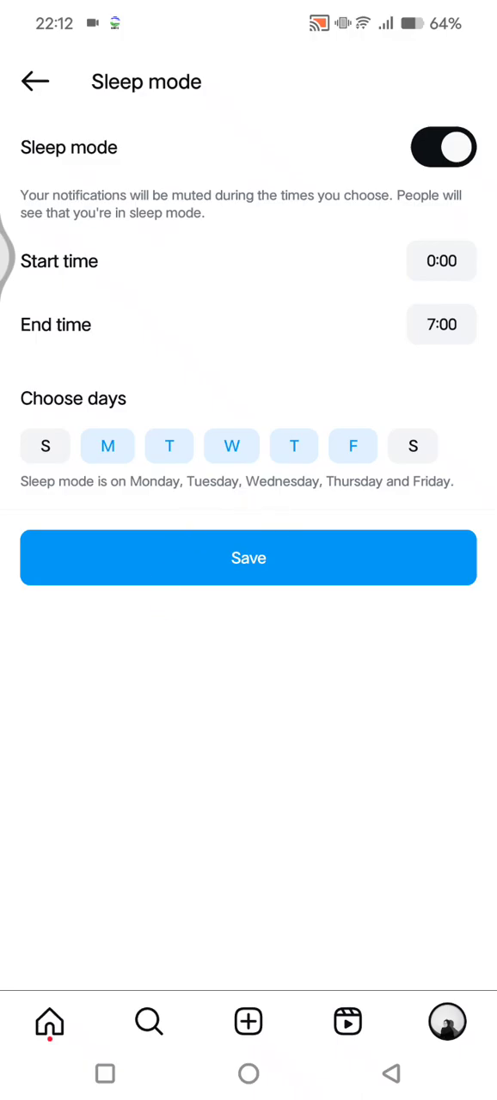
- Set the sleep mode start time to 22:00 and exit sleep mode settings
{"action": "left_click", "coordinate": [441, 261]}
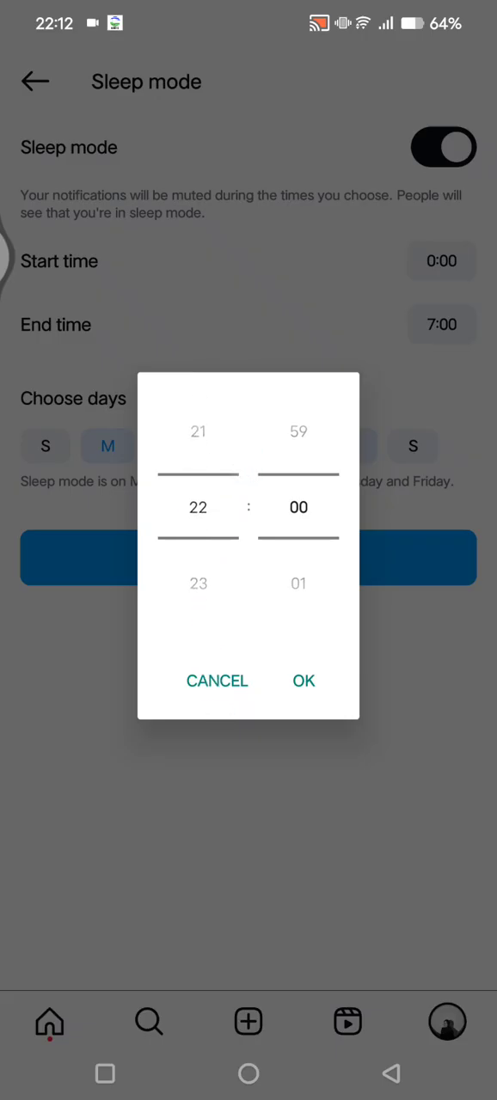
{"action": "left_click", "coordinate": [303, 680]}
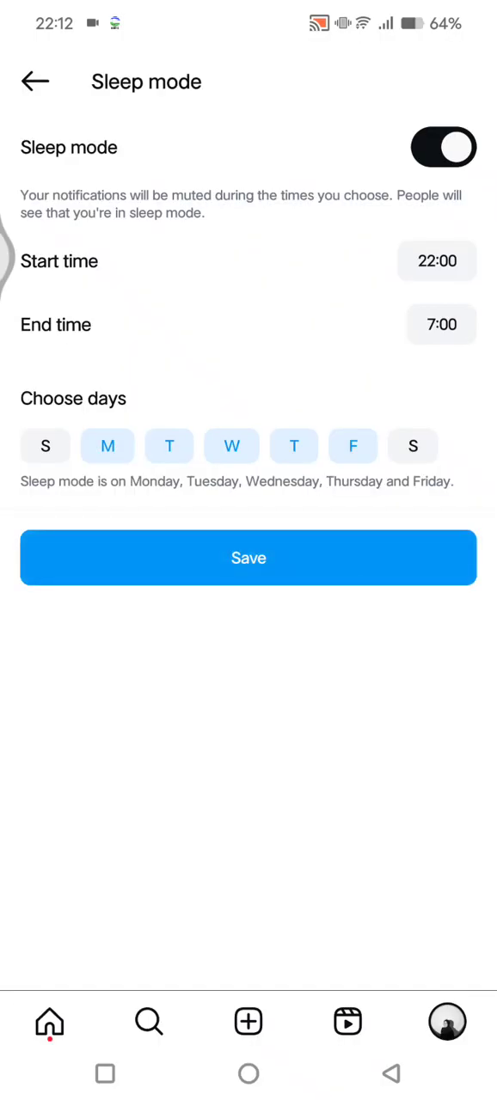
{"action": "left_click", "coordinate": [36, 81]}
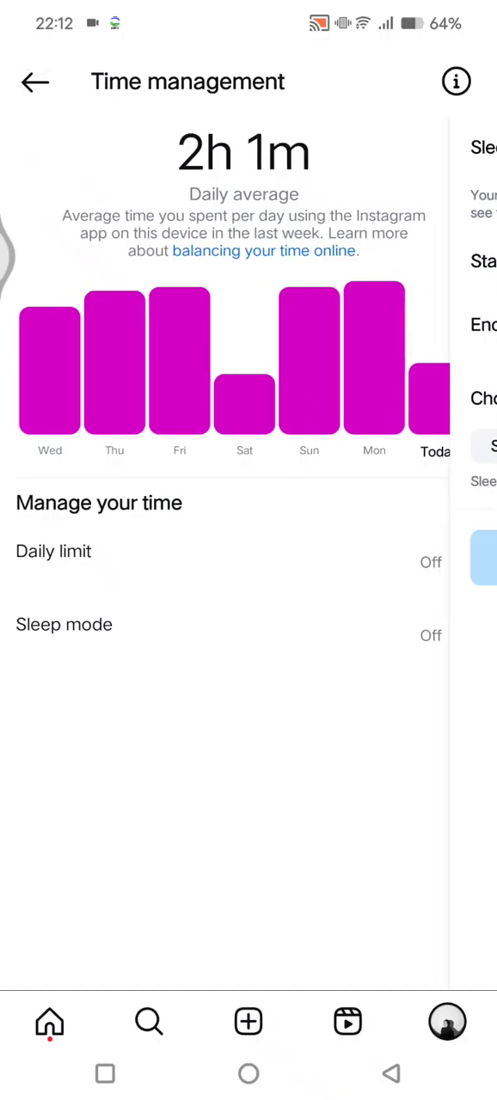
- Go back twice to the profile and check the 'In sleep mode' badge
{"action": "left_click", "coordinate": [35, 81]}
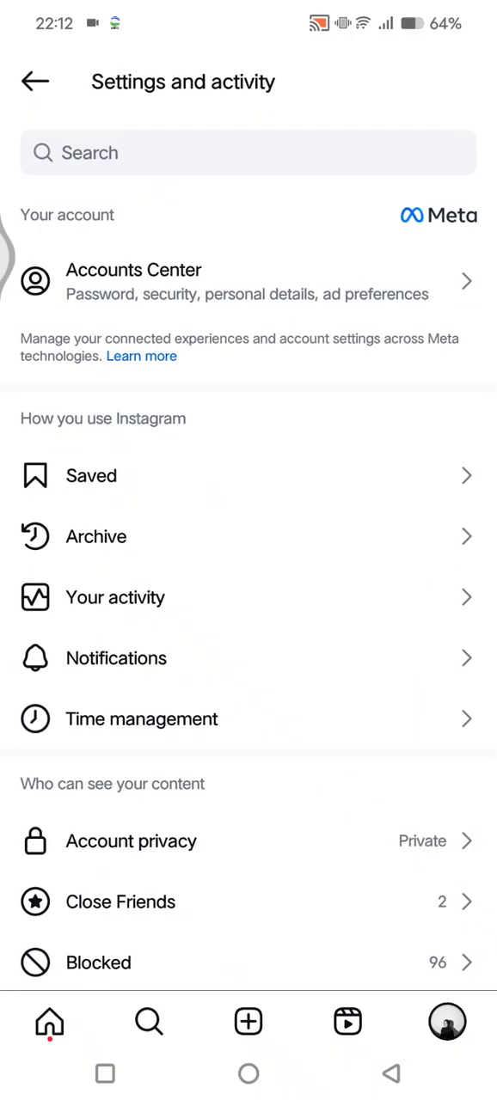
{"action": "left_click", "coordinate": [35, 81]}
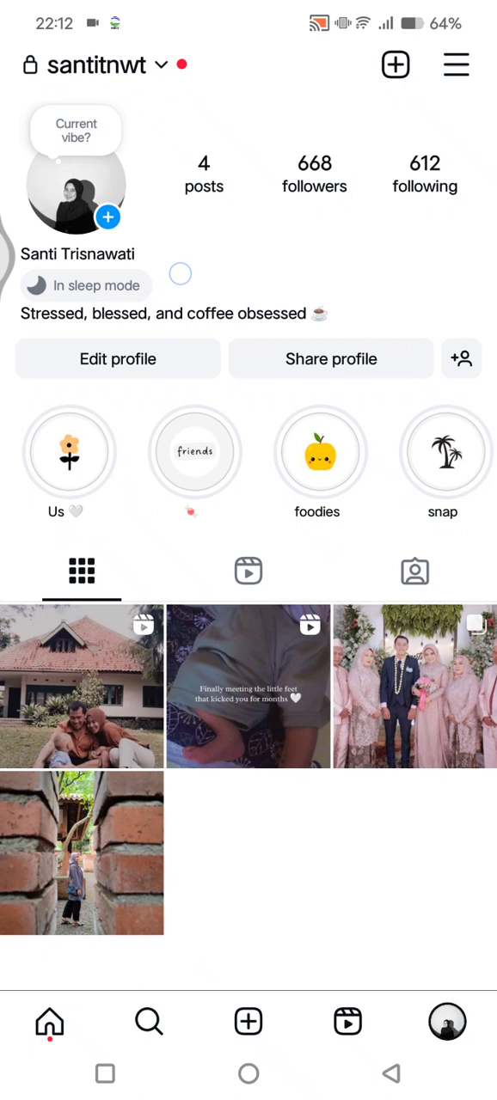
{"action": "scroll", "scroll_direction": "down", "scroll_amount": 3}
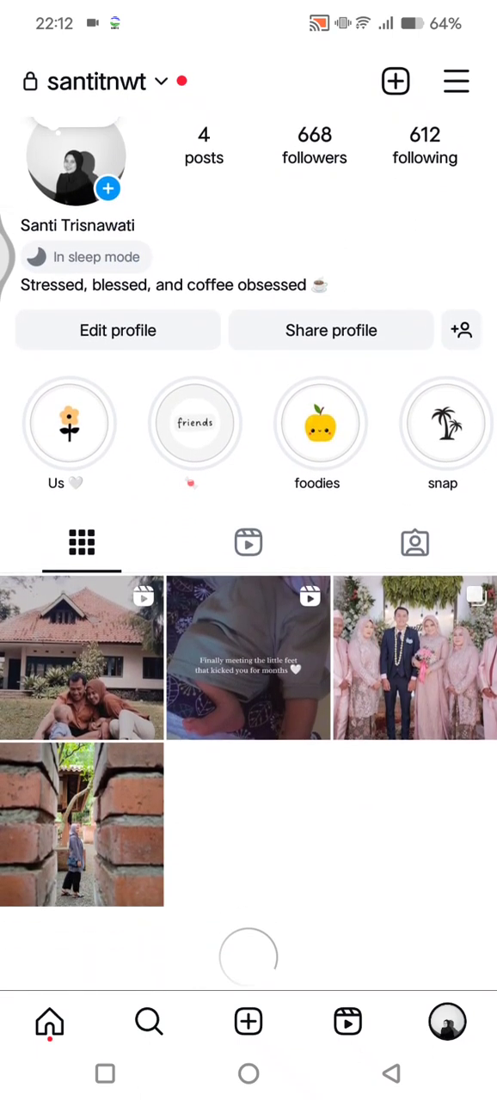
{"action": "scroll", "scroll_direction": "up", "scroll_amount": 3}
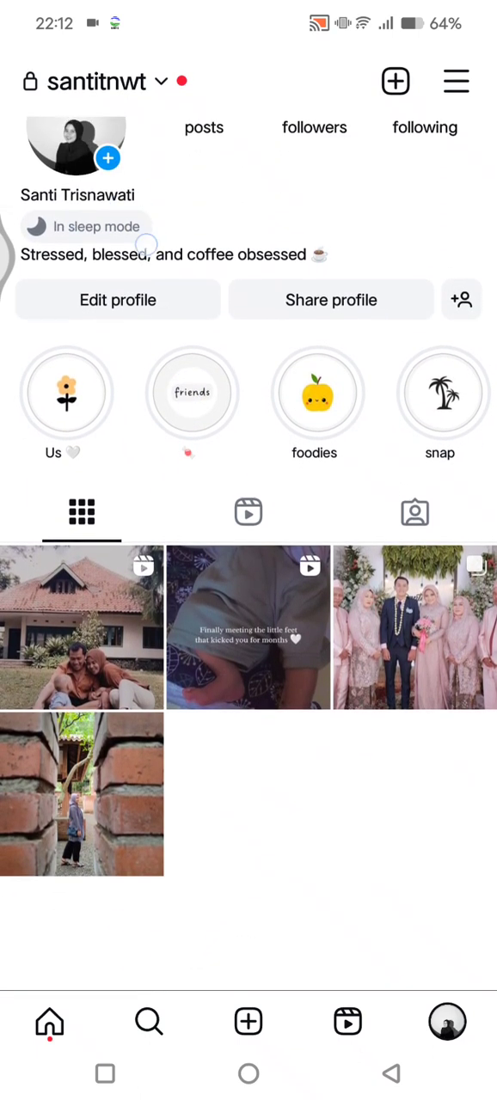